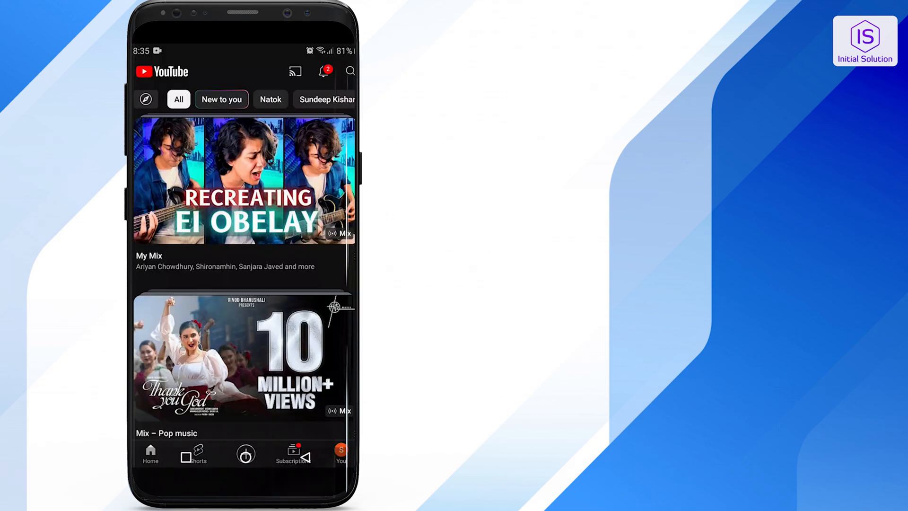
scroll(down, 3)
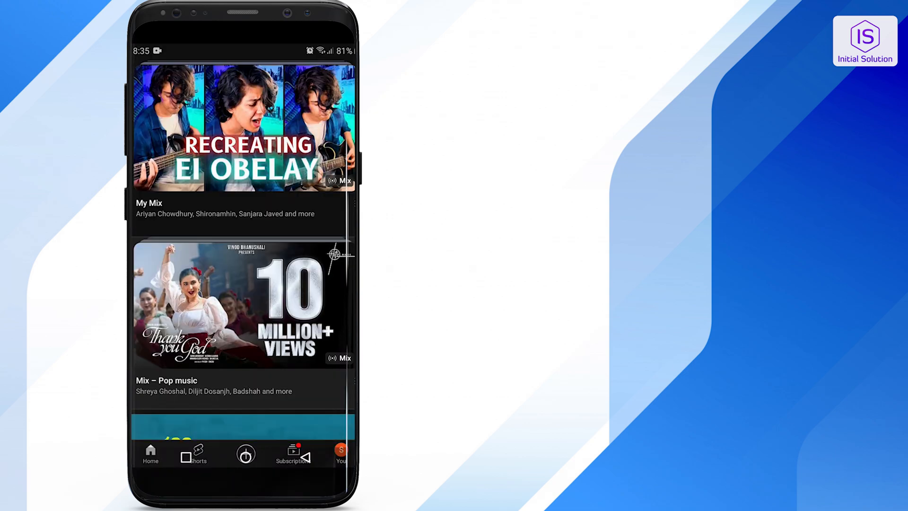
scroll(down, 3)
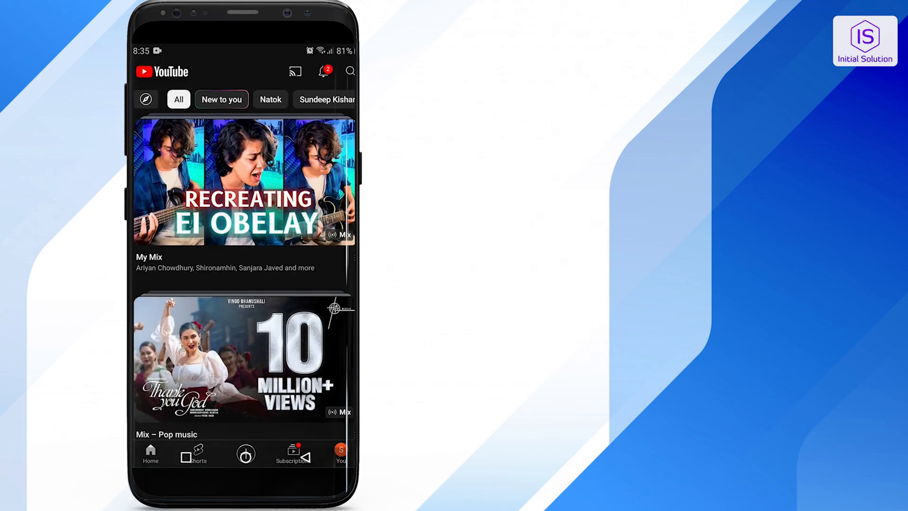
click(339, 454)
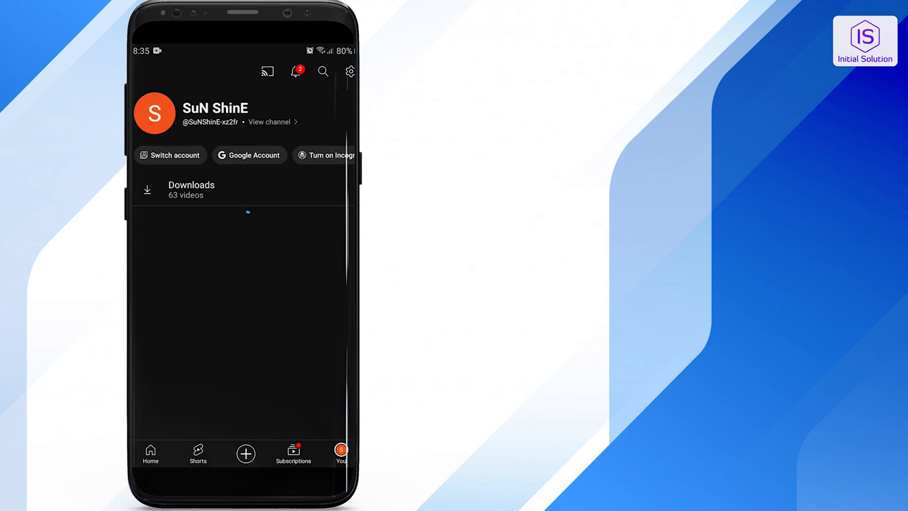
click(150, 452)
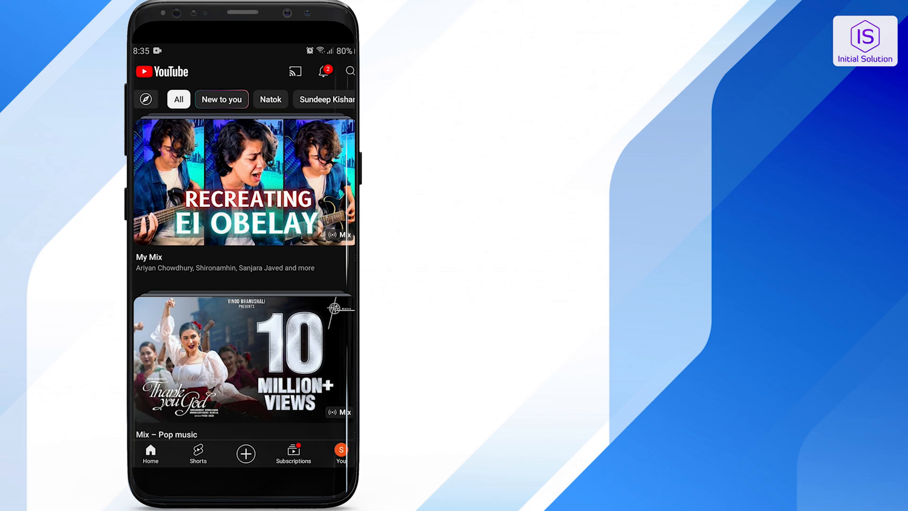
scroll(down, 3)
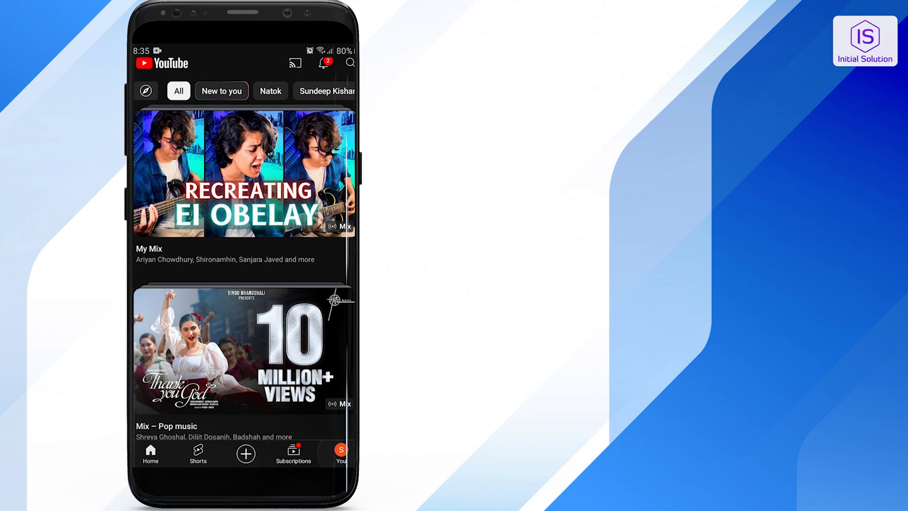